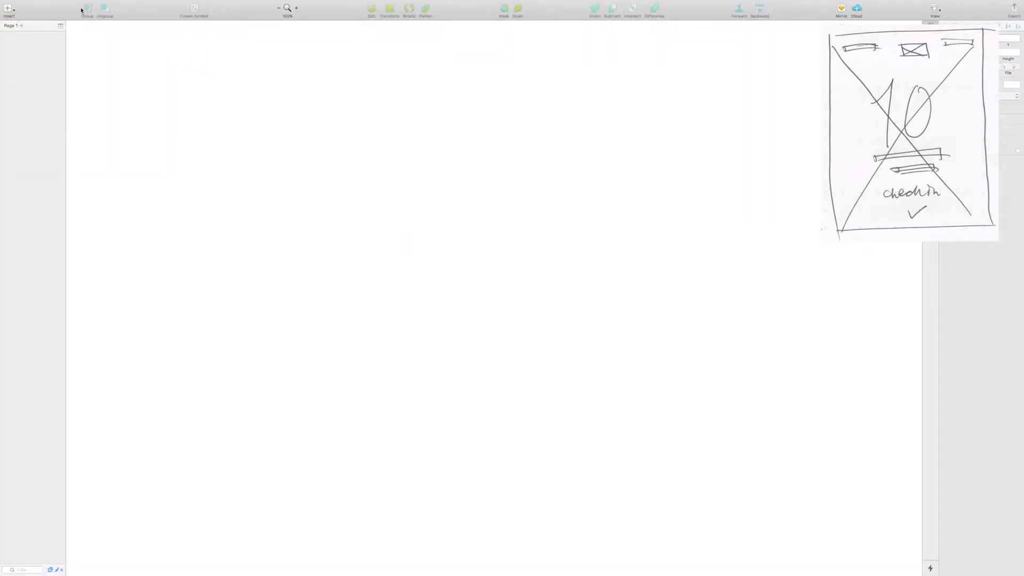
# Step: Create a blank iPhone 7 preset artboard with the Artboard tool
pyautogui.click(9, 10)
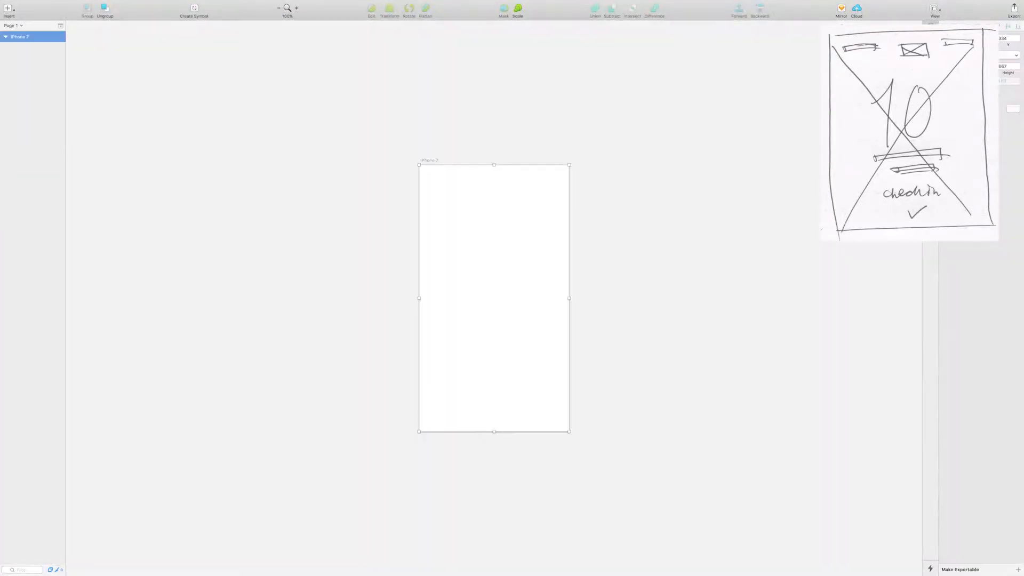
pyautogui.moveTo(661, 207)
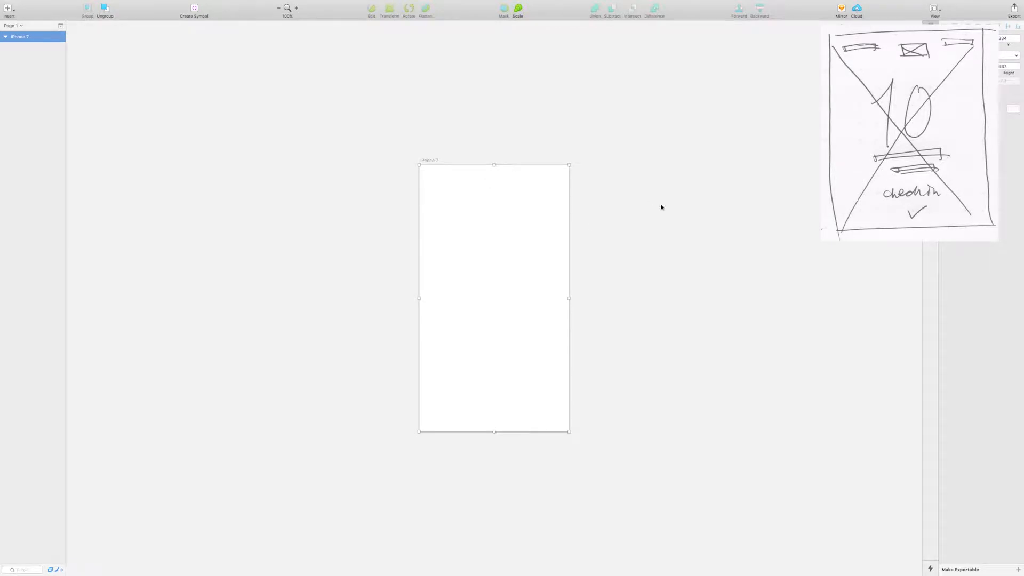
pyautogui.click(9, 9)
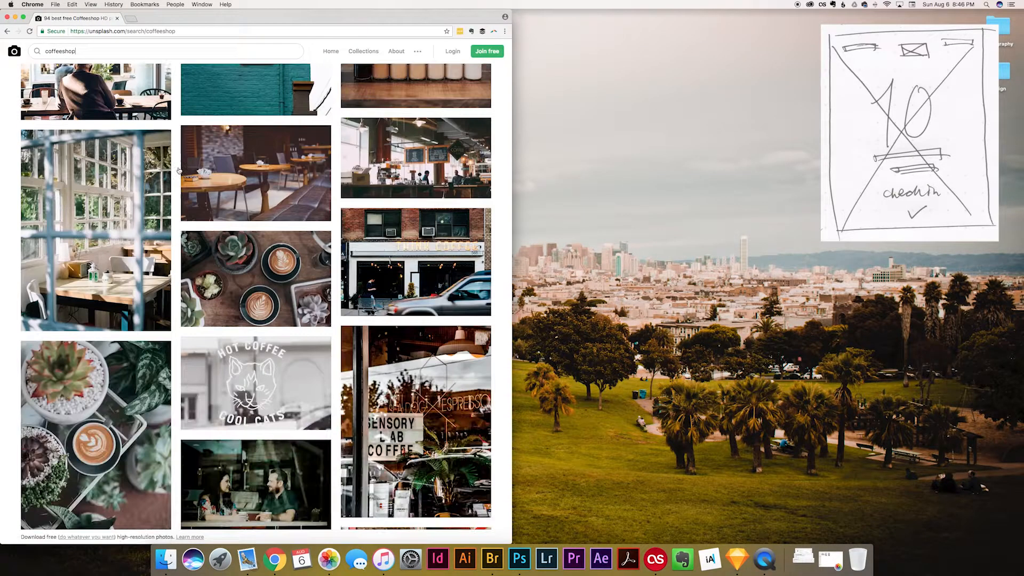
# Step: Scroll through the Unsplash 'coffee' results to find candidate photos
pyautogui.scroll(-3)
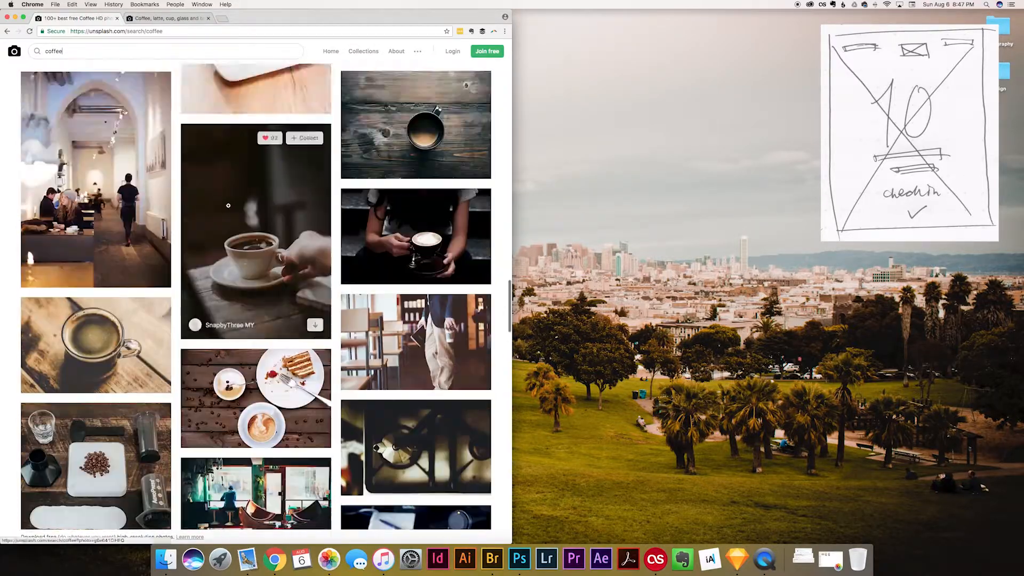
pyautogui.scroll(-3)
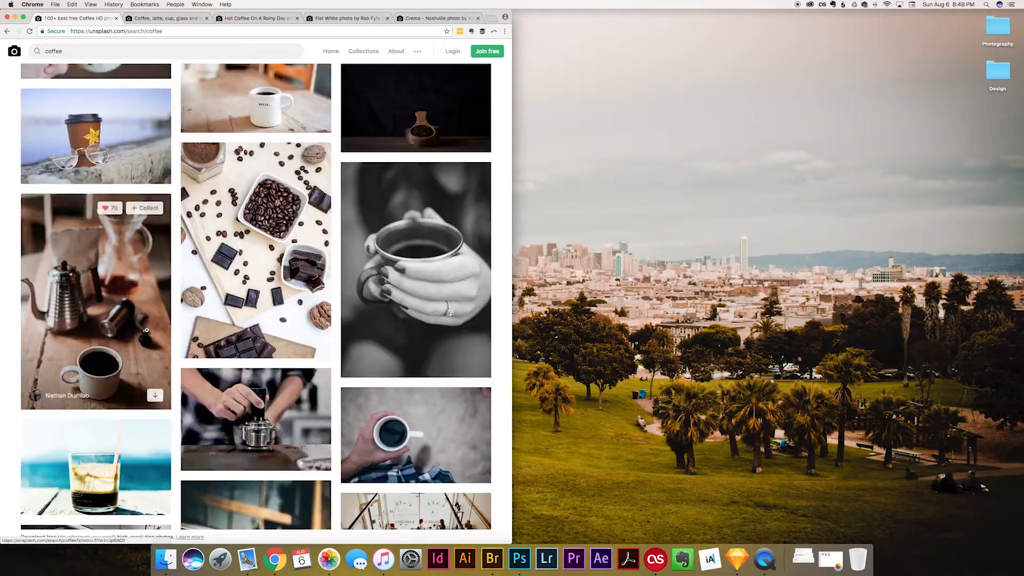
pyautogui.scroll(-3)
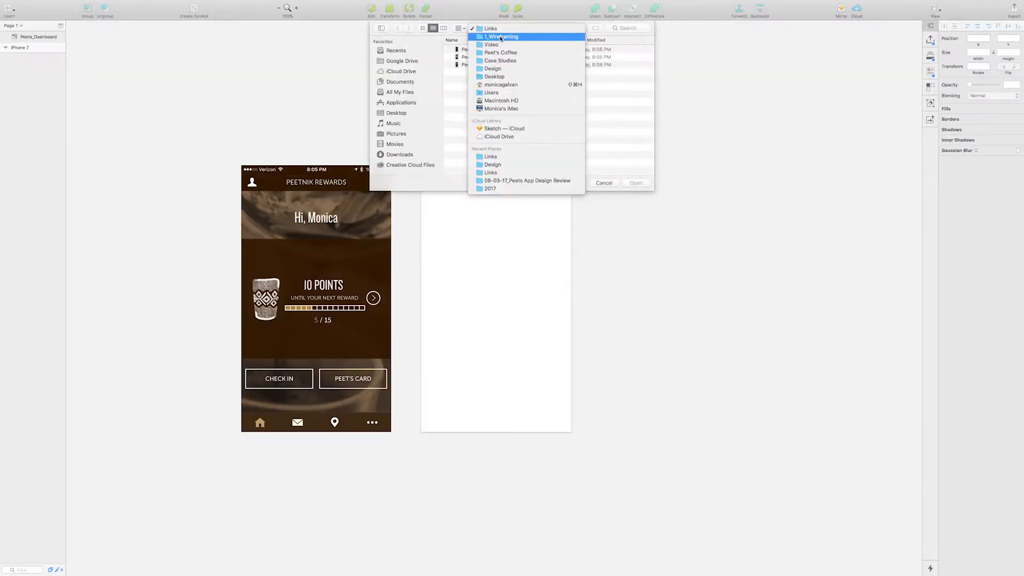
# Step: Place the downloaded dark coffee-cup photo so it fills the iPhone 7 artboard
pyautogui.click(634, 182)
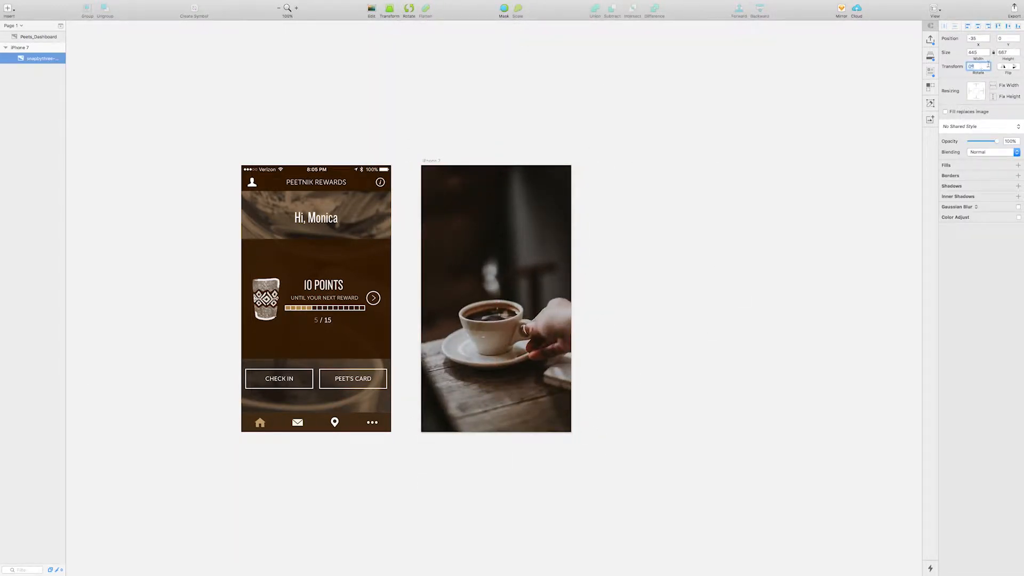
pyautogui.click(537, 298)
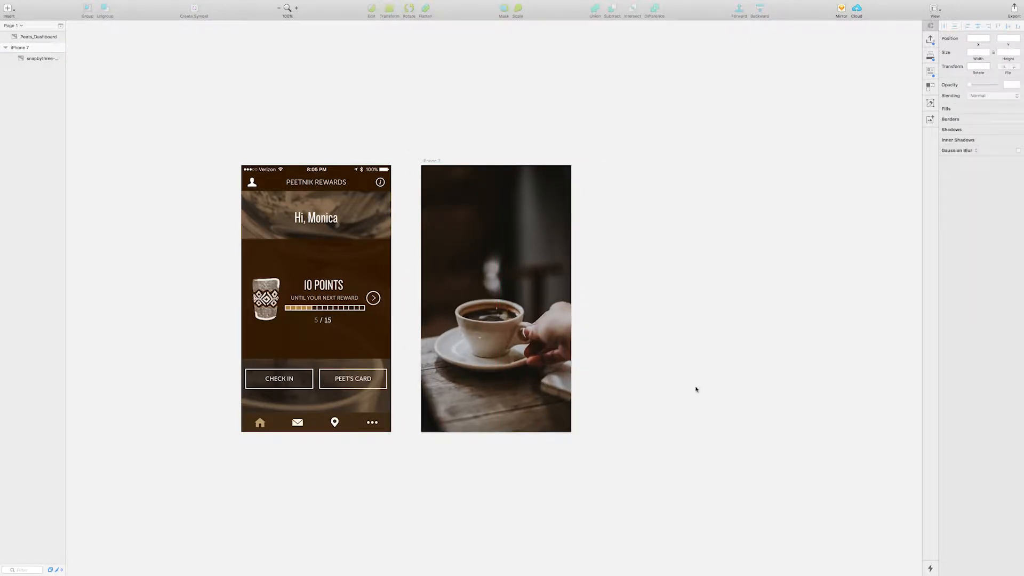
pyautogui.rightClick(40, 58)
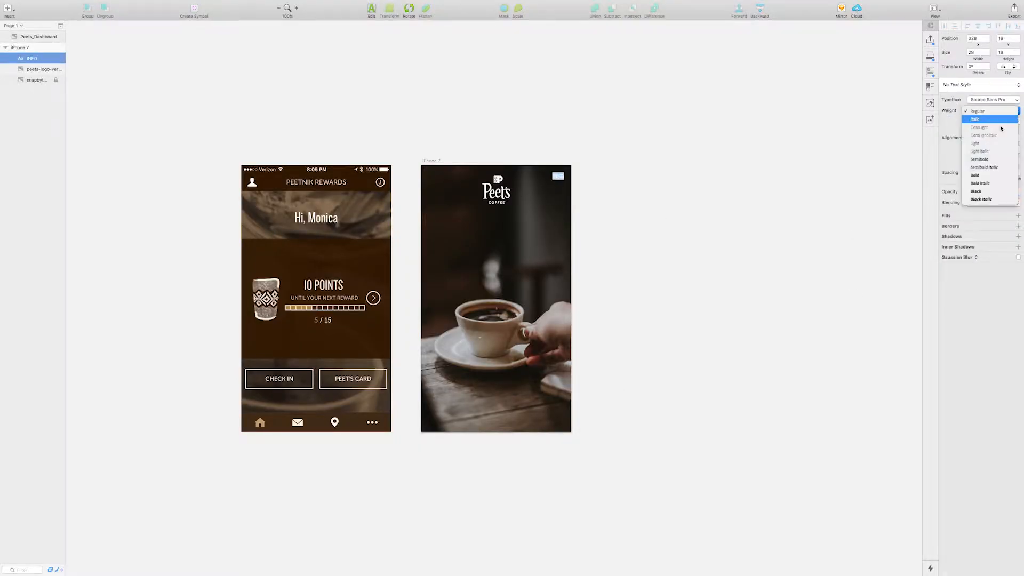
# Step: Add a bold INFO label and duplicate it as MENU on either side of the logo
pyautogui.click(979, 158)
pyautogui.write('P')
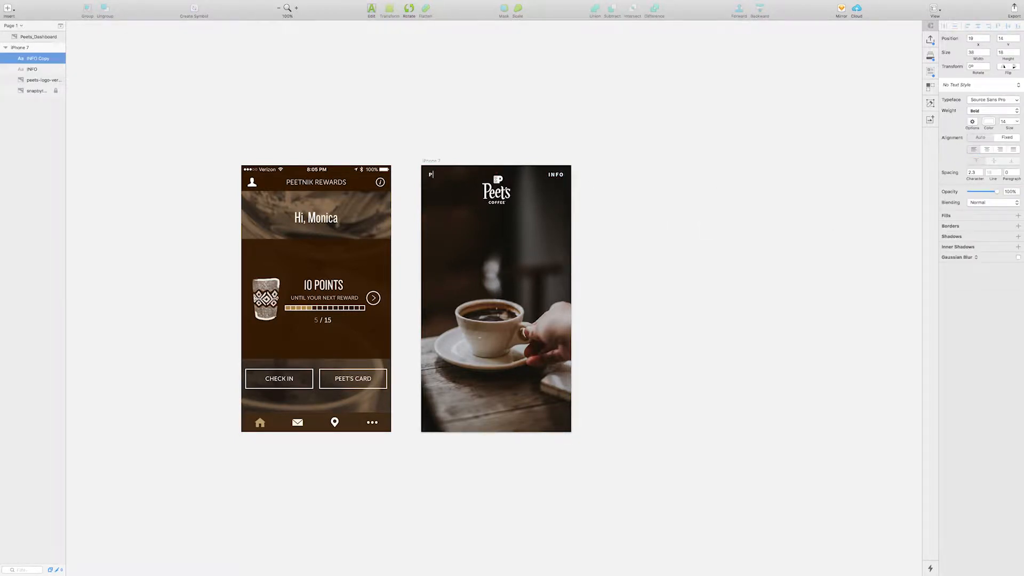
pyautogui.click(495, 189)
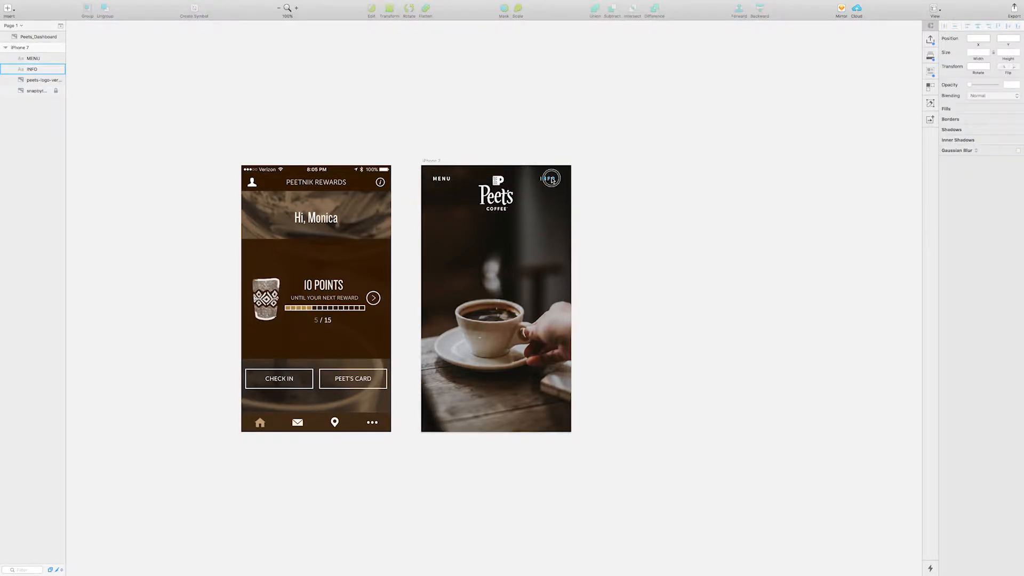
pyautogui.click(599, 271)
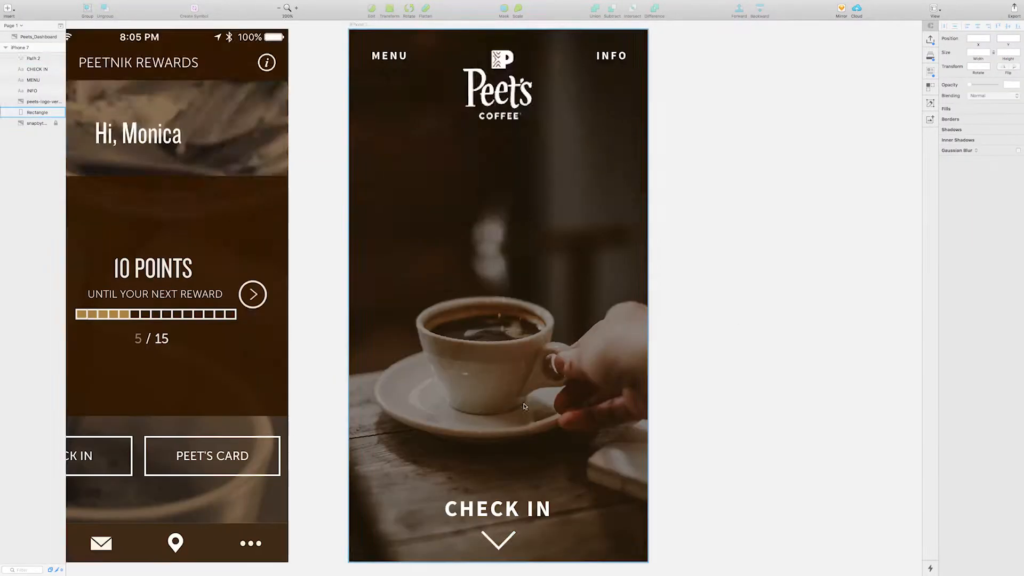
# Step: Redraw the CHECK IN chevron with border thickness 2 and new line end caps
pyautogui.scroll(-3)
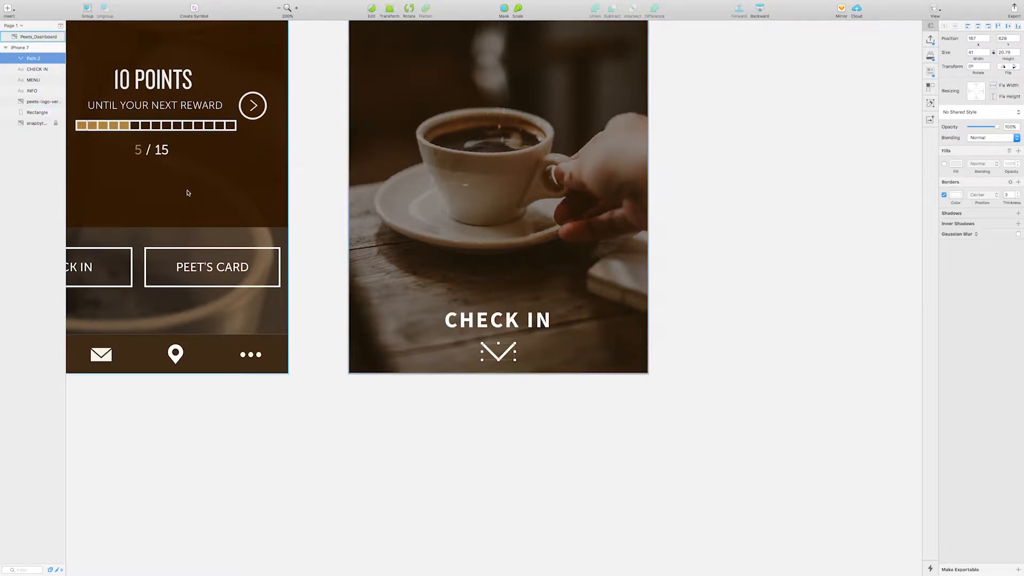
pyautogui.doubleClick(497, 352)
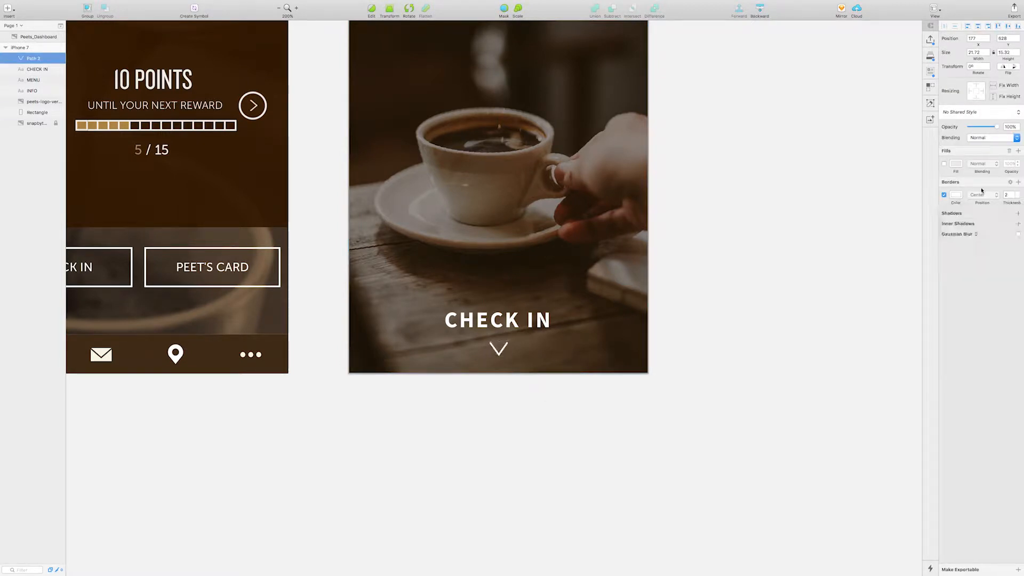
pyautogui.click(1008, 181)
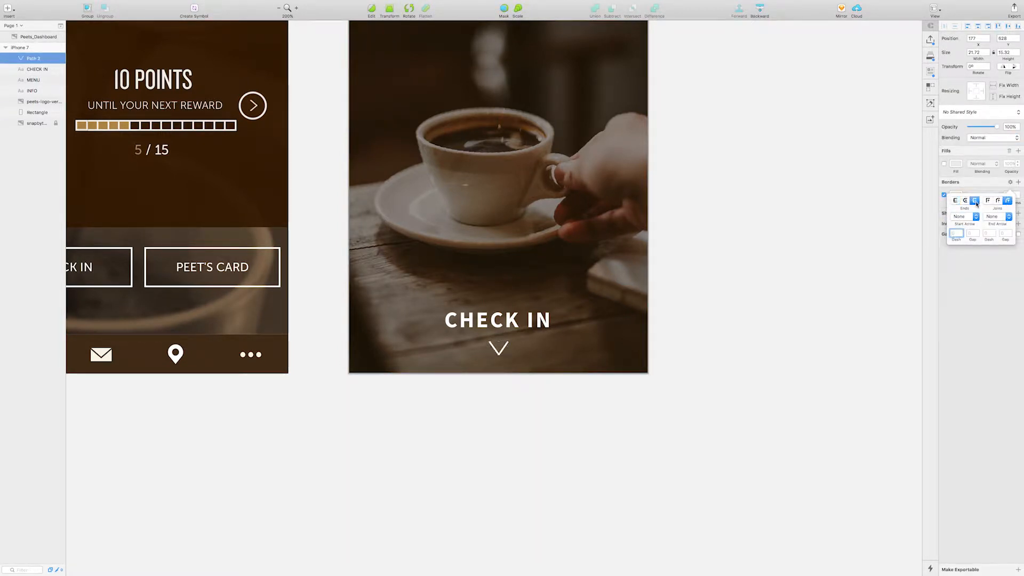
pyautogui.click(954, 194)
pyautogui.write('basker')
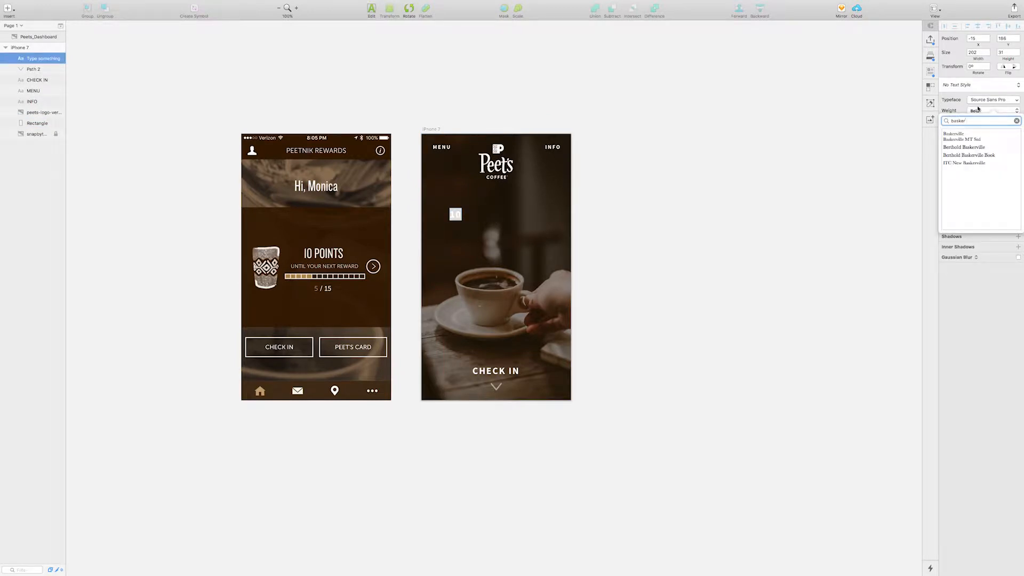
# Step: Set the new text in ITC New Baskerville and try Bodoni on the 10
pyautogui.click(965, 163)
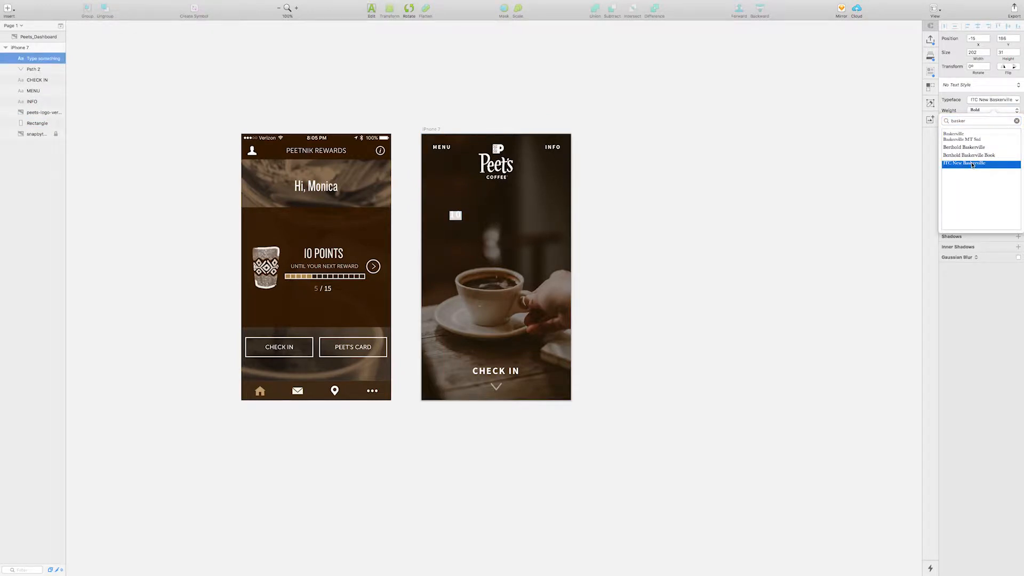
pyautogui.click(971, 163)
pyautogui.write('10')
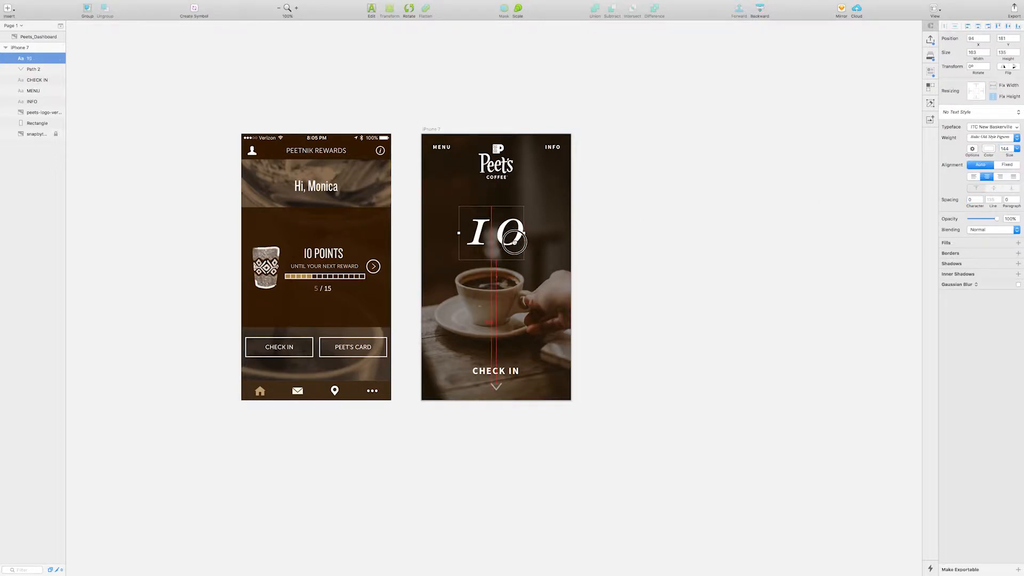
pyautogui.click(992, 99)
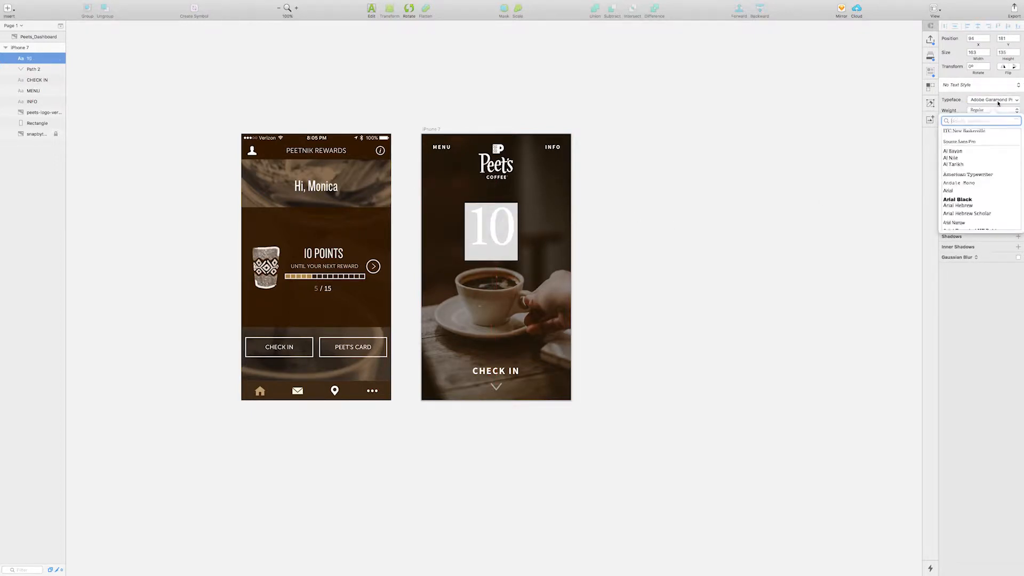
pyautogui.click(992, 99)
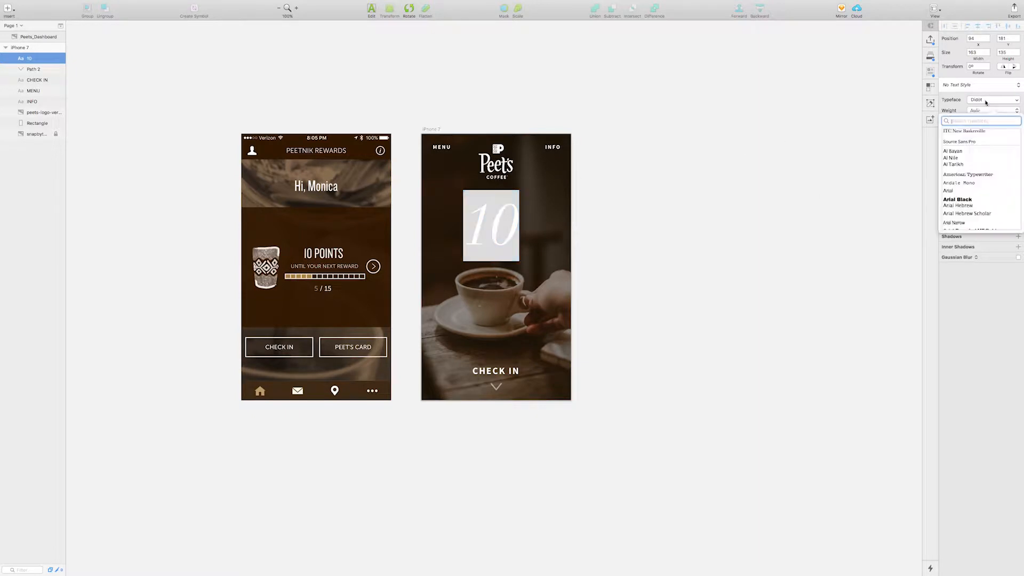
pyautogui.click(963, 183)
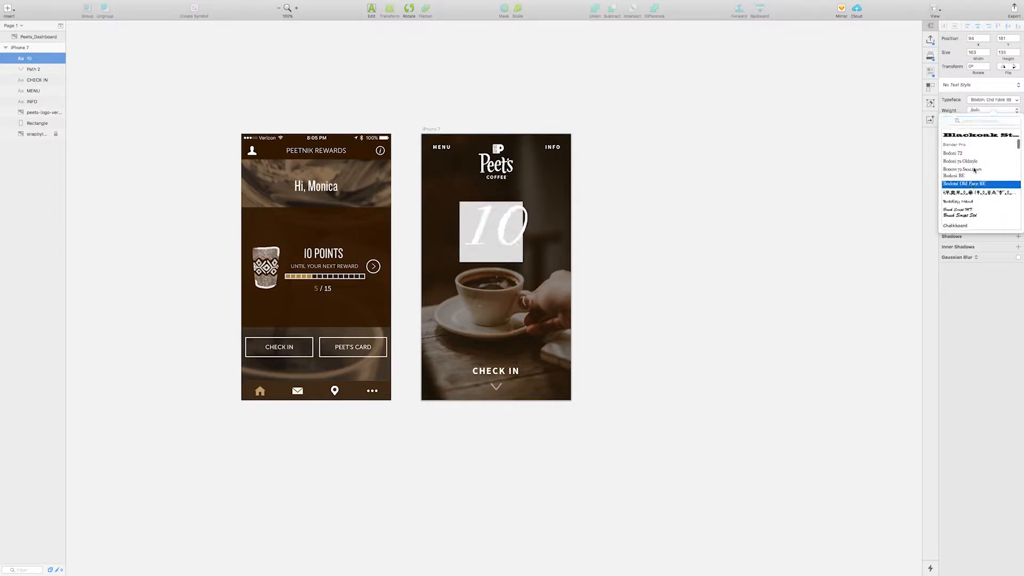
pyautogui.click(962, 184)
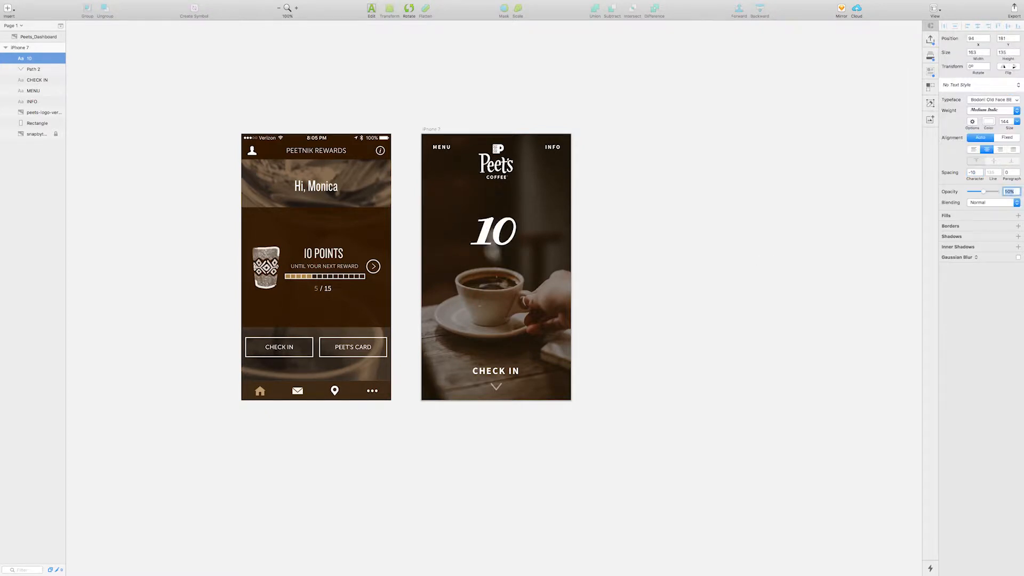
# Step: Switch the large 10 to Source Sans Pro in Semibold weight
pyautogui.click(494, 229)
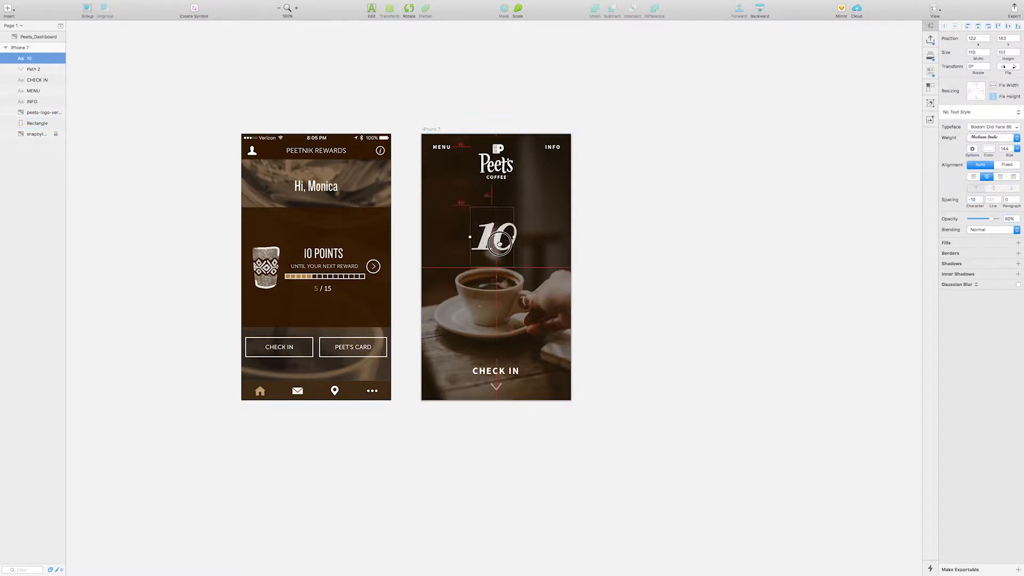
pyautogui.click(37, 122)
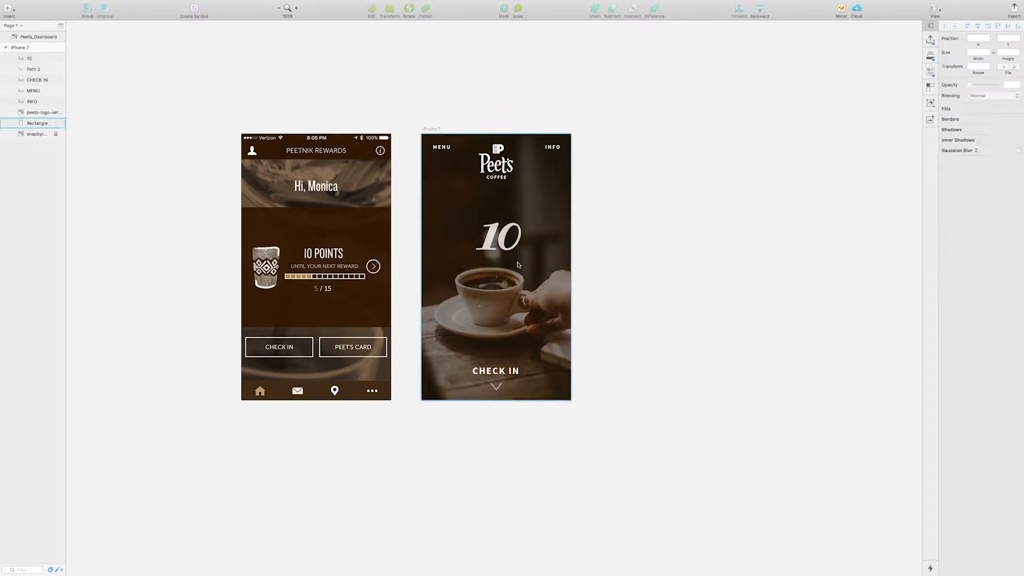
pyautogui.click(497, 236)
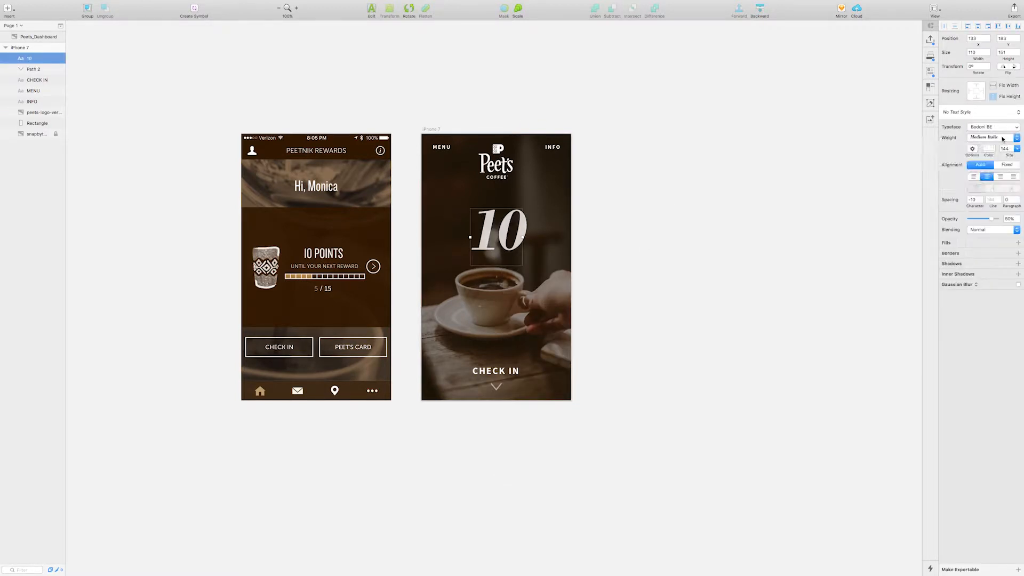
pyautogui.click(989, 137)
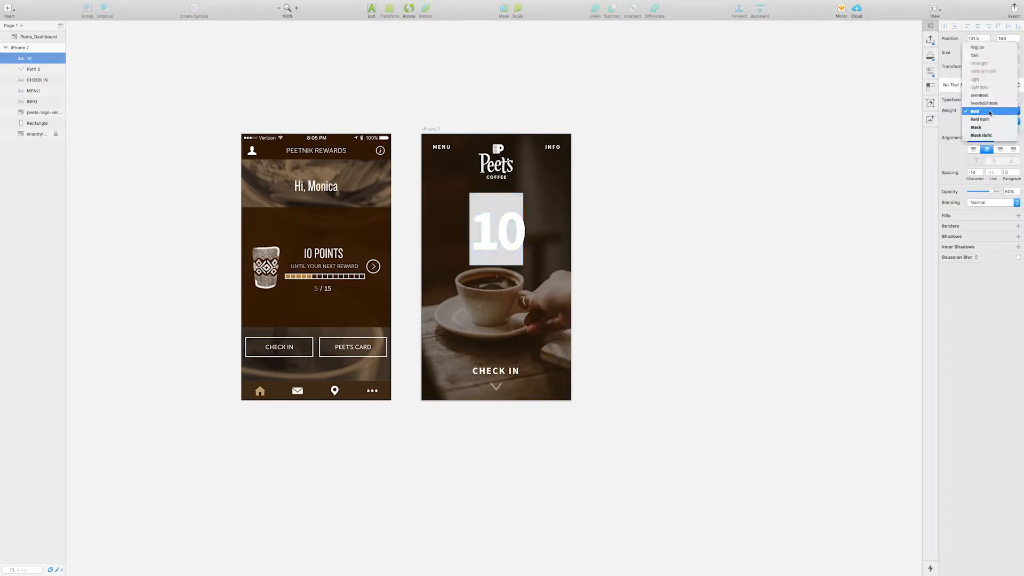
pyautogui.click(979, 103)
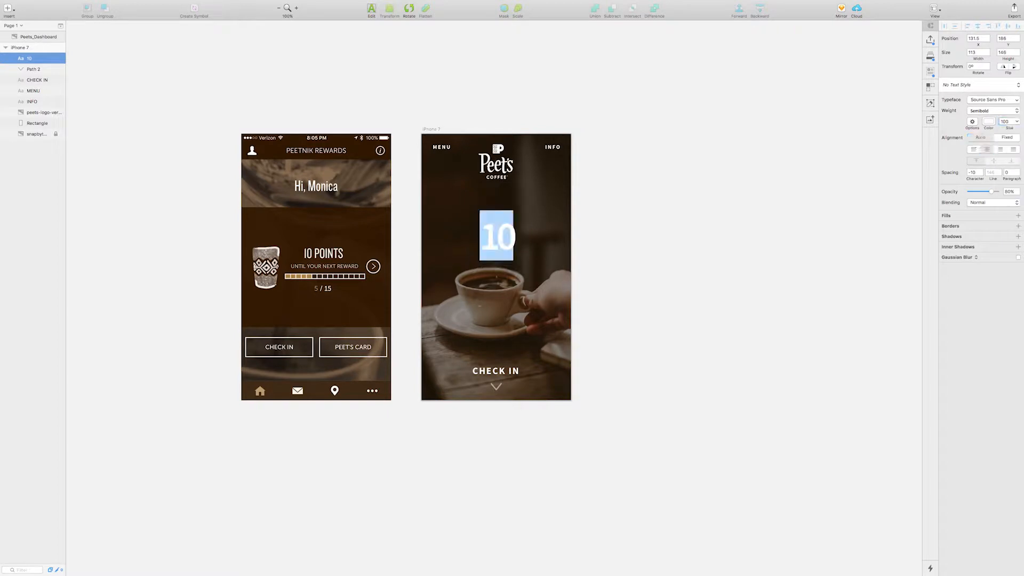
pyautogui.rightClick(496, 236)
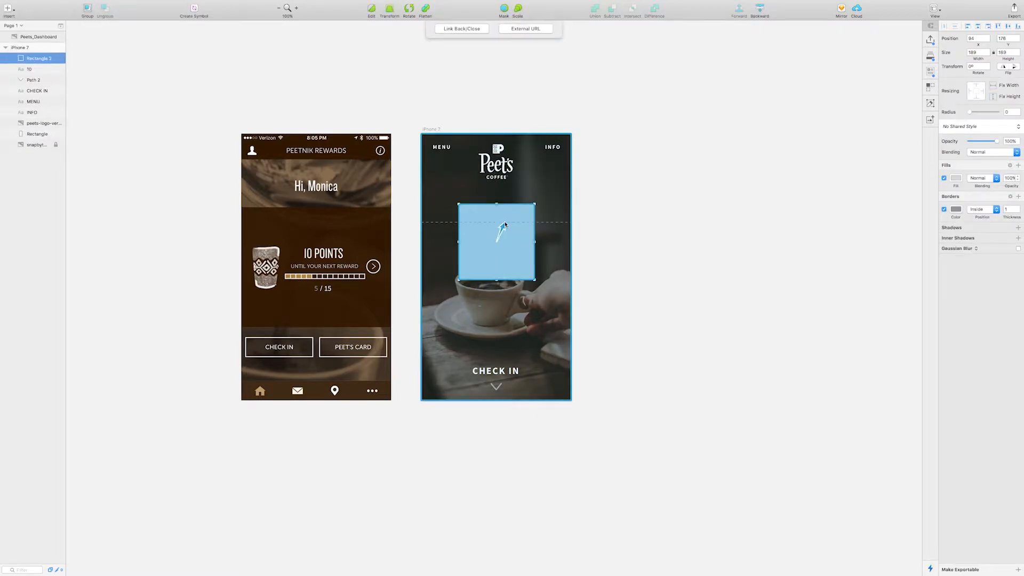
# Step: Frame the 10 with an unfilled white-bordered 256×256 square and a size-16 caption below
pyautogui.click(956, 209)
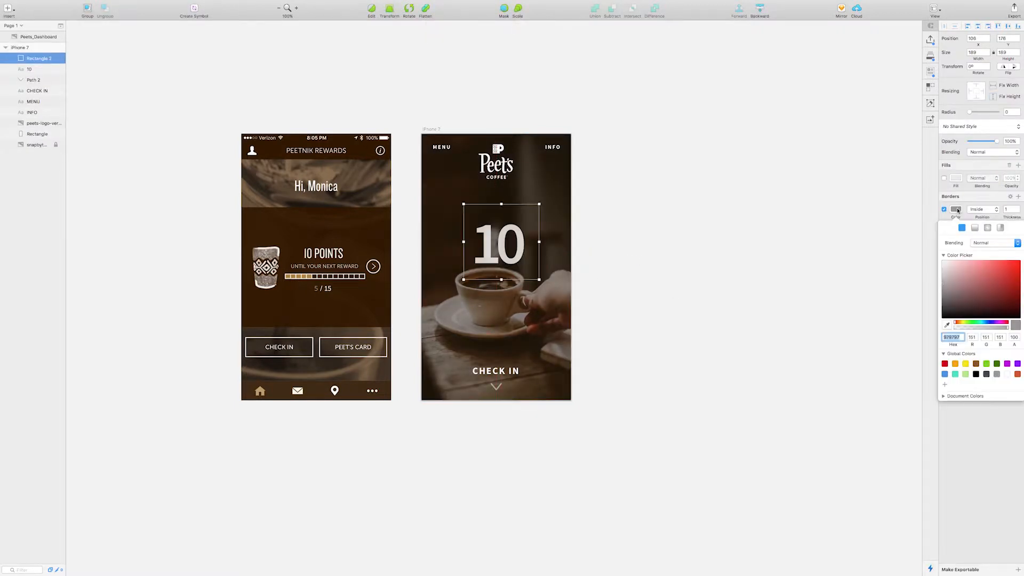
pyautogui.click(26, 70)
pyautogui.write('until your next reward')
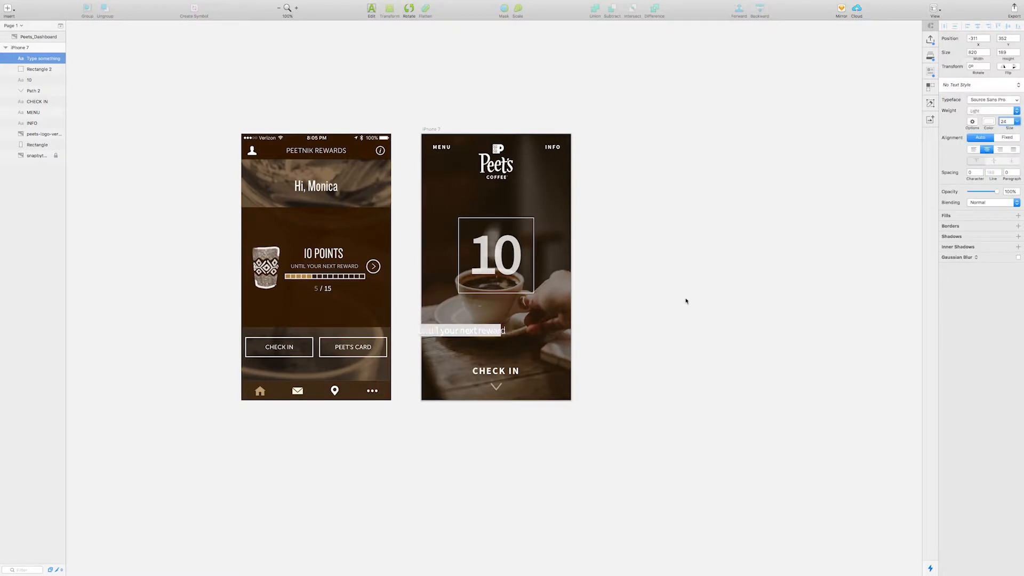
pyautogui.click(495, 305)
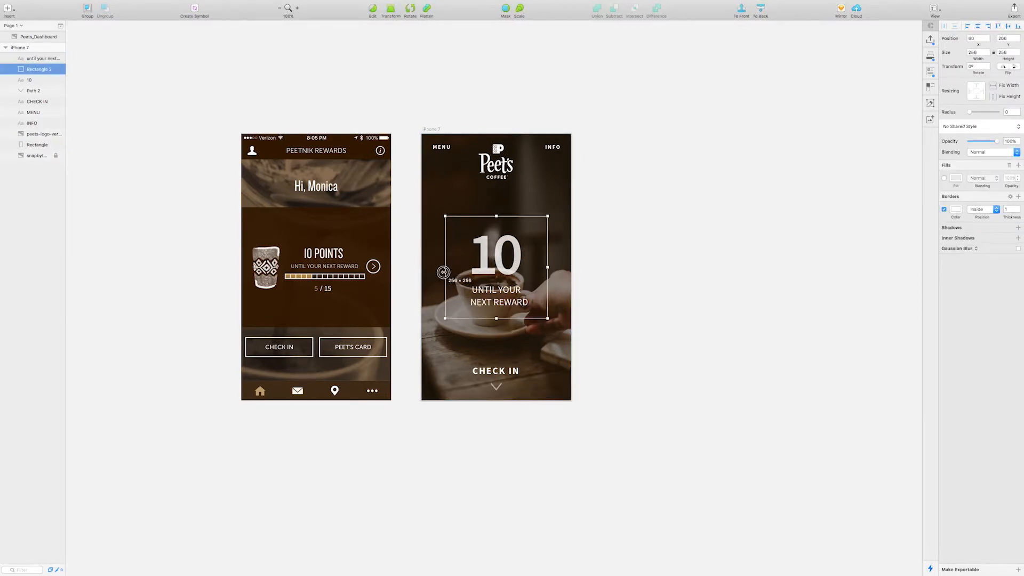
pyautogui.click(667, 307)
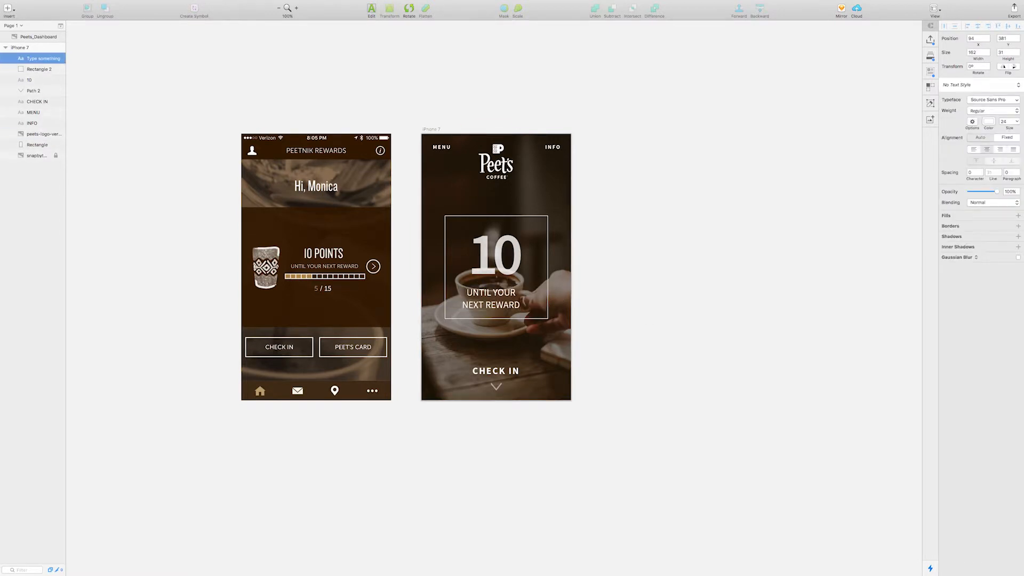
pyautogui.click(495, 297)
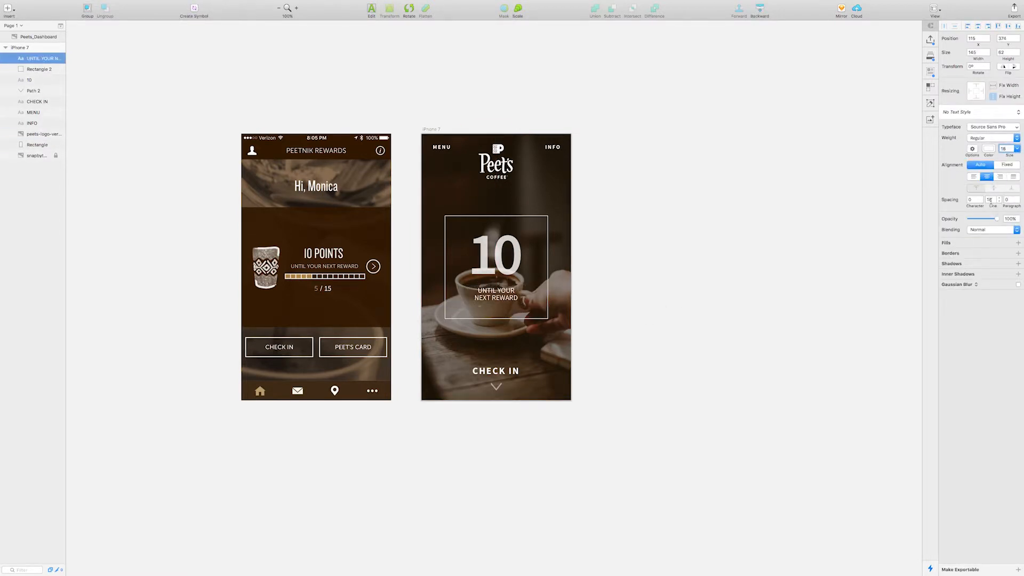
pyautogui.click(495, 294)
pyautogui.write('POINTS ')
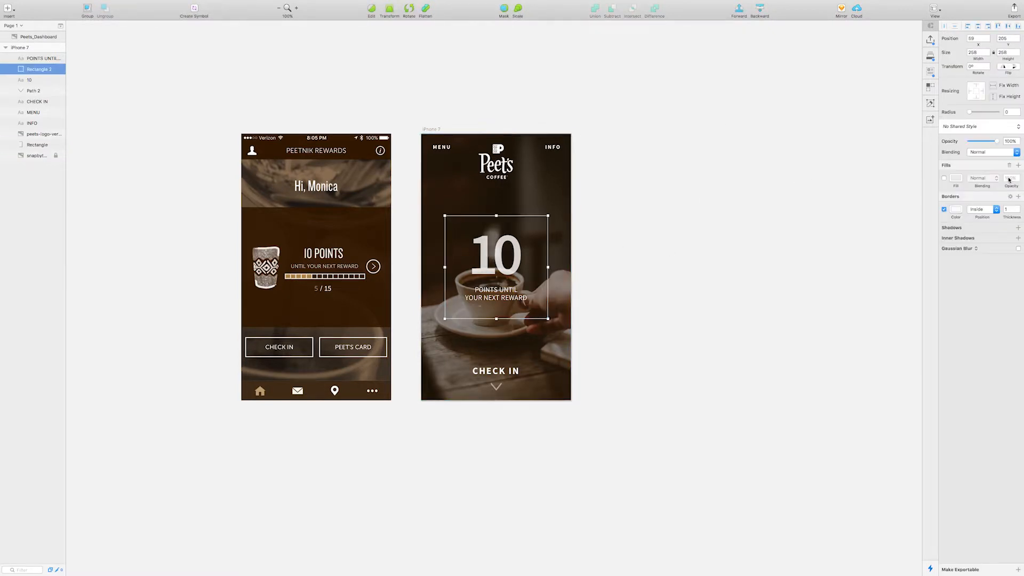
# Step: Colour the 10 gold, reword the caption, and send the B&W coffee photo to the back
pyautogui.click(37, 145)
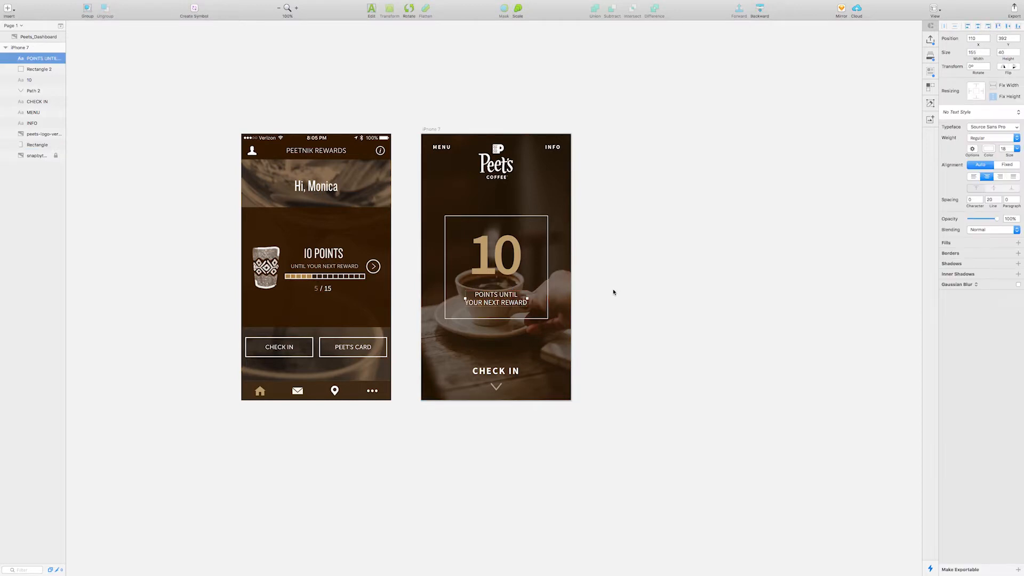
pyautogui.click(37, 145)
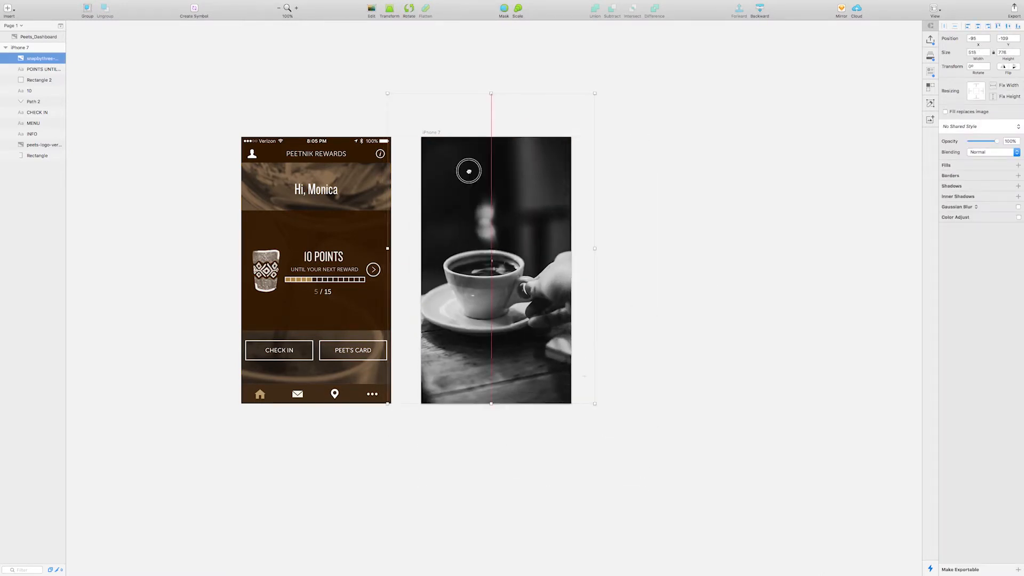
pyautogui.rightClick(37, 145)
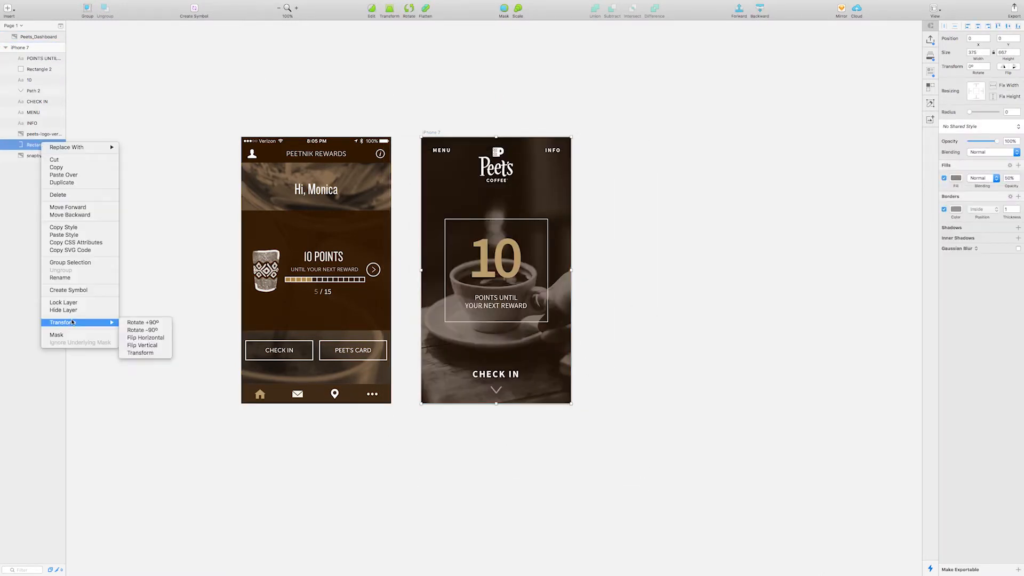
pyautogui.click(519, 558)
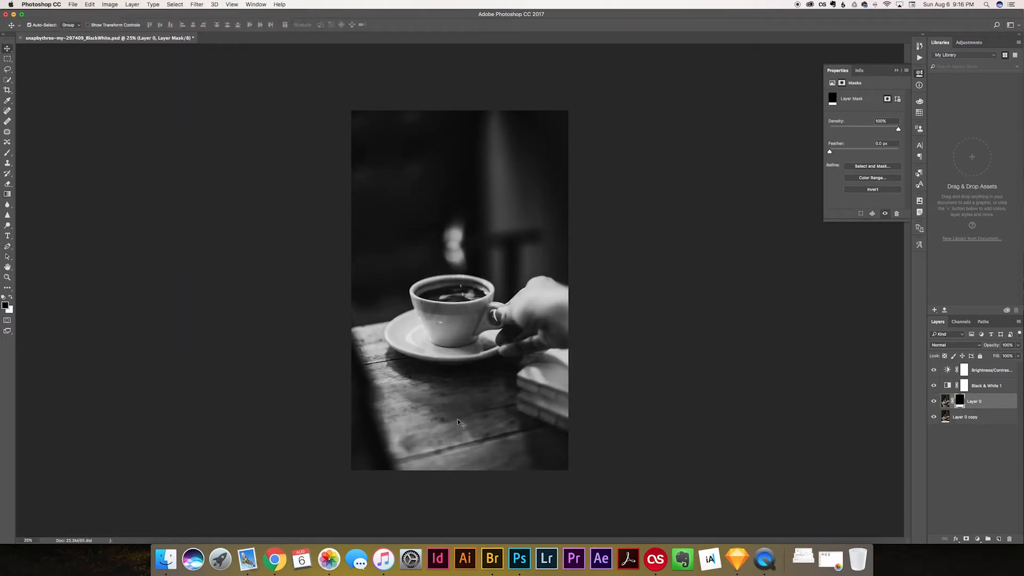
# Step: Save the black-and-white coffee photo PSD and return to the Sketch design
pyautogui.click(8, 110)
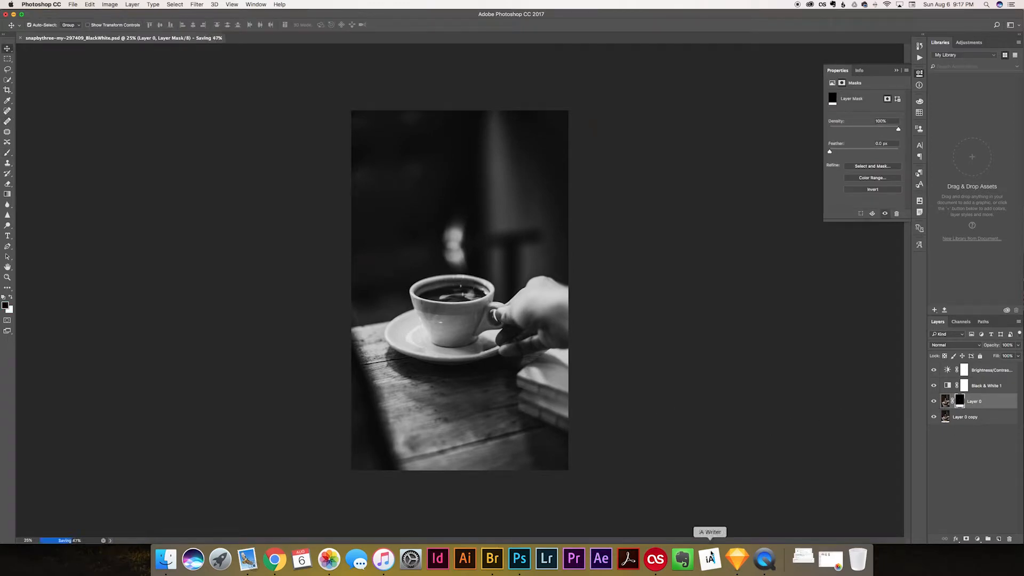
pyautogui.click(736, 559)
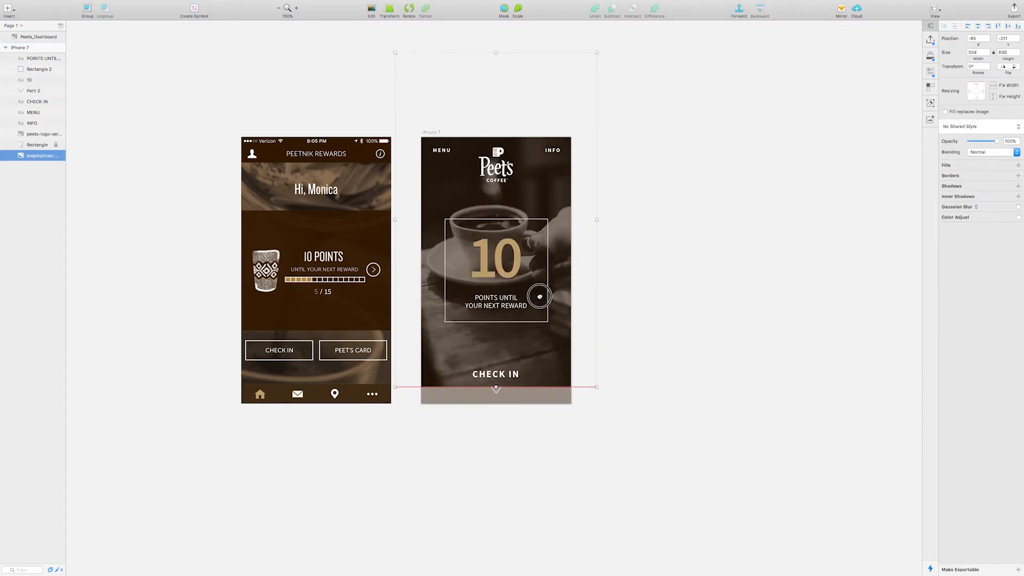
# Step: Enlarge the photo above the 10, shrink and lower the square, and give it faint white fill
pyautogui.click(39, 69)
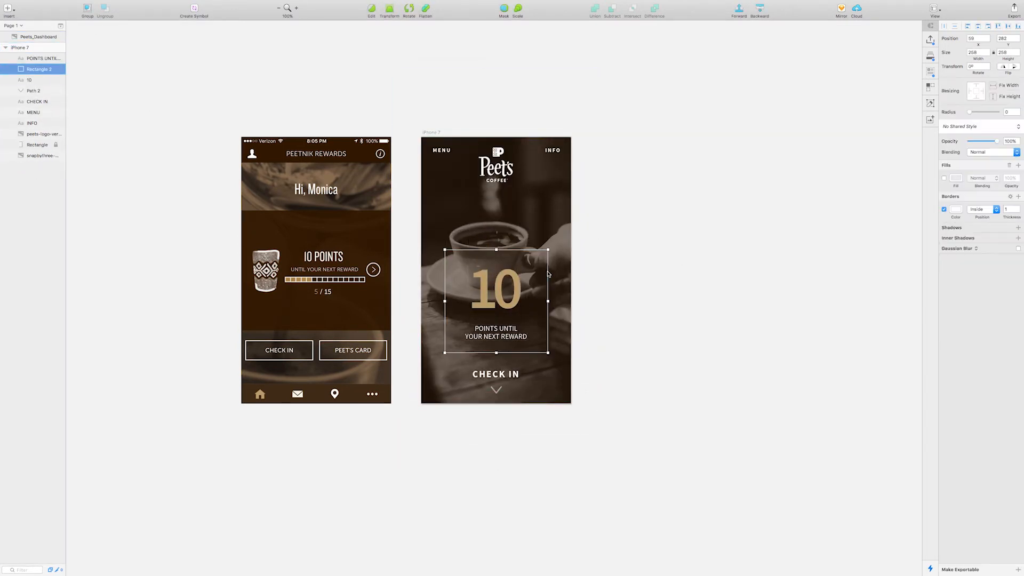
pyautogui.click(654, 309)
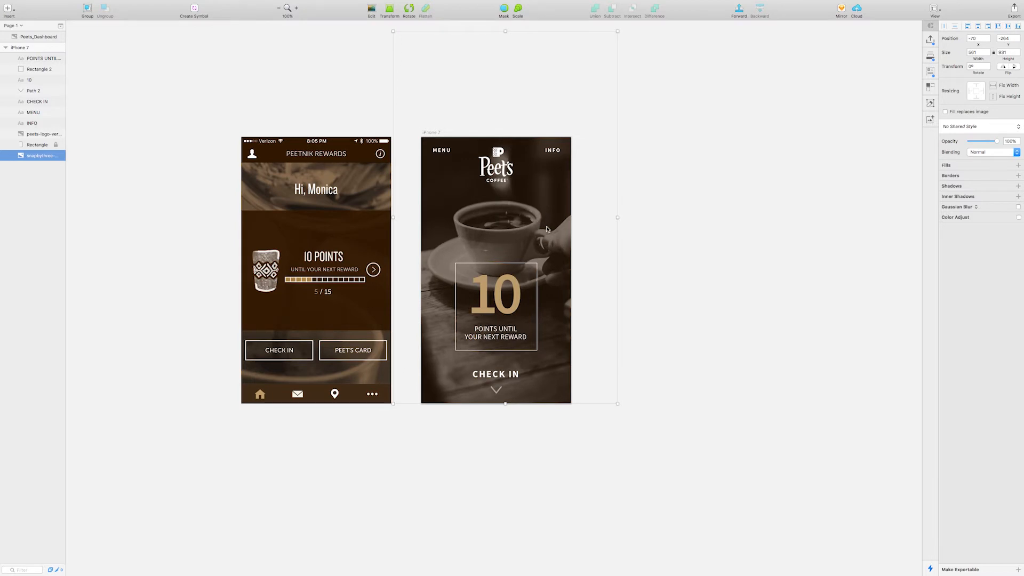
pyautogui.click(37, 144)
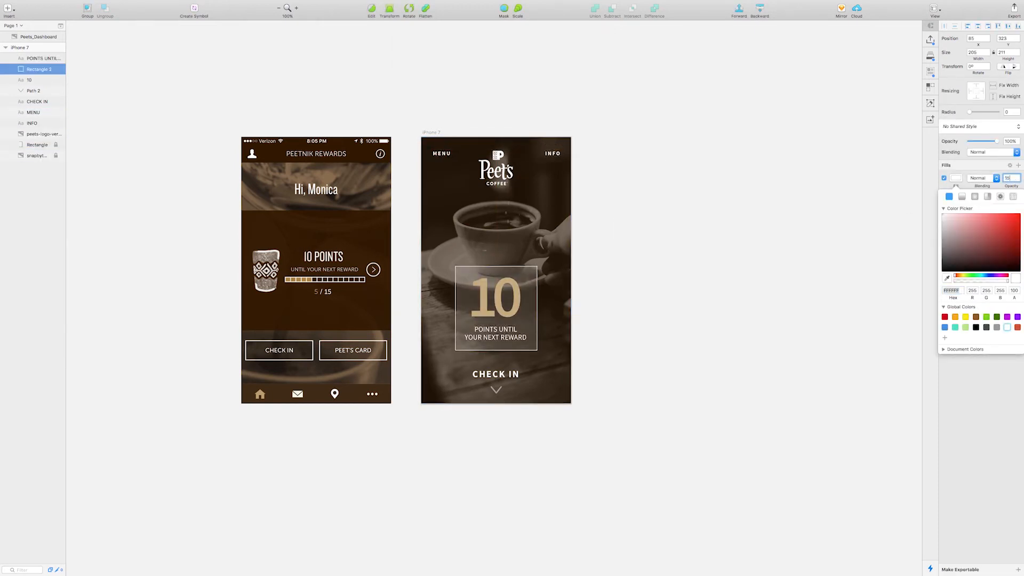
pyautogui.click(647, 335)
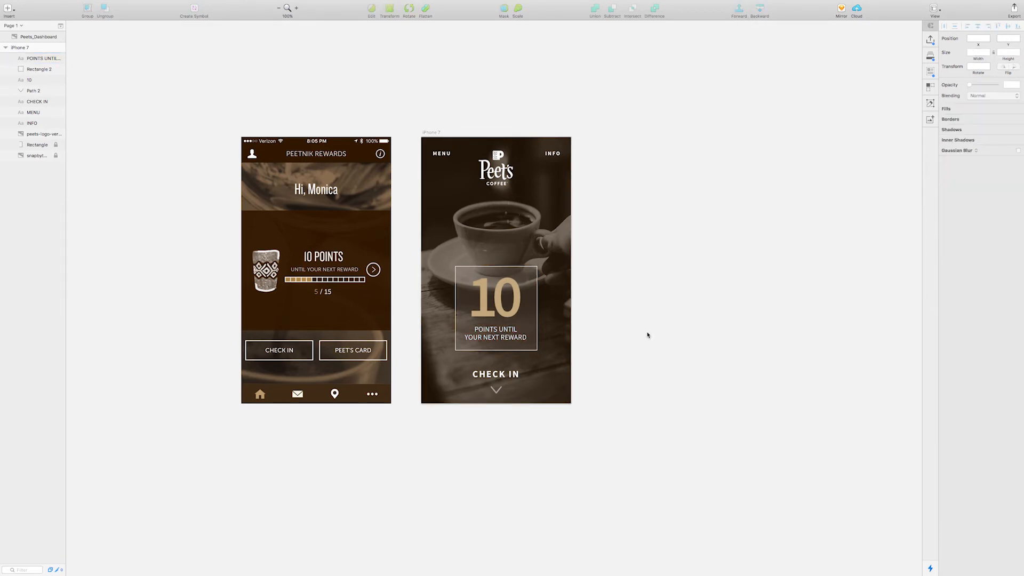